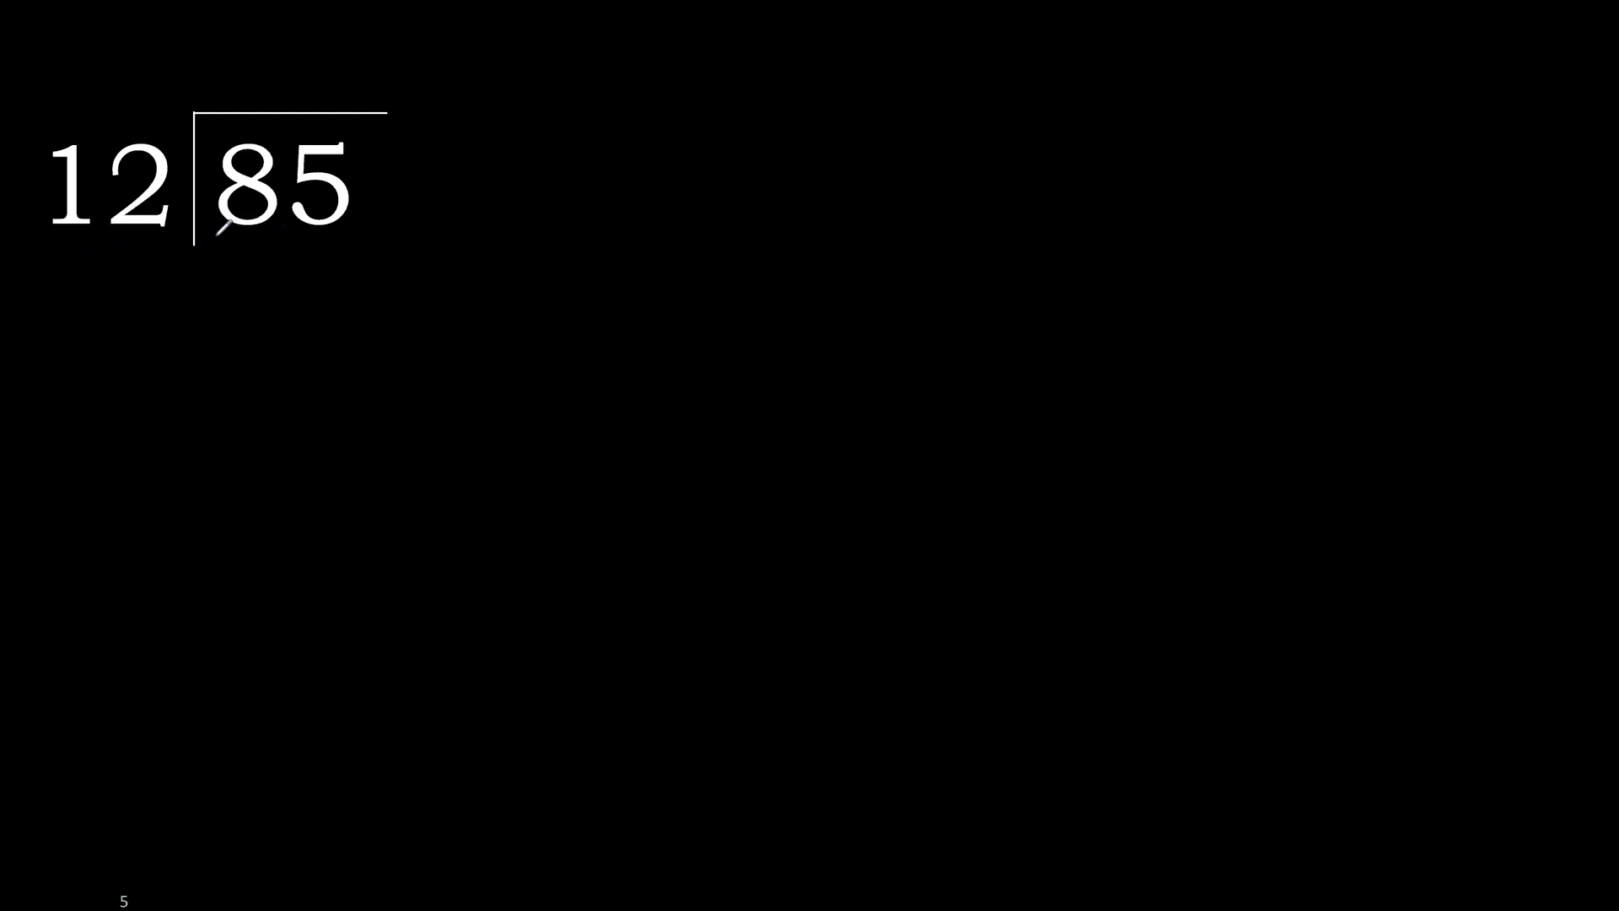
# Step: Begin the first yellow pen stroke of the quotient above the 12 into 85 bracket
pyautogui.moveTo(205, 238); pyautogui.dragTo(351, 228)
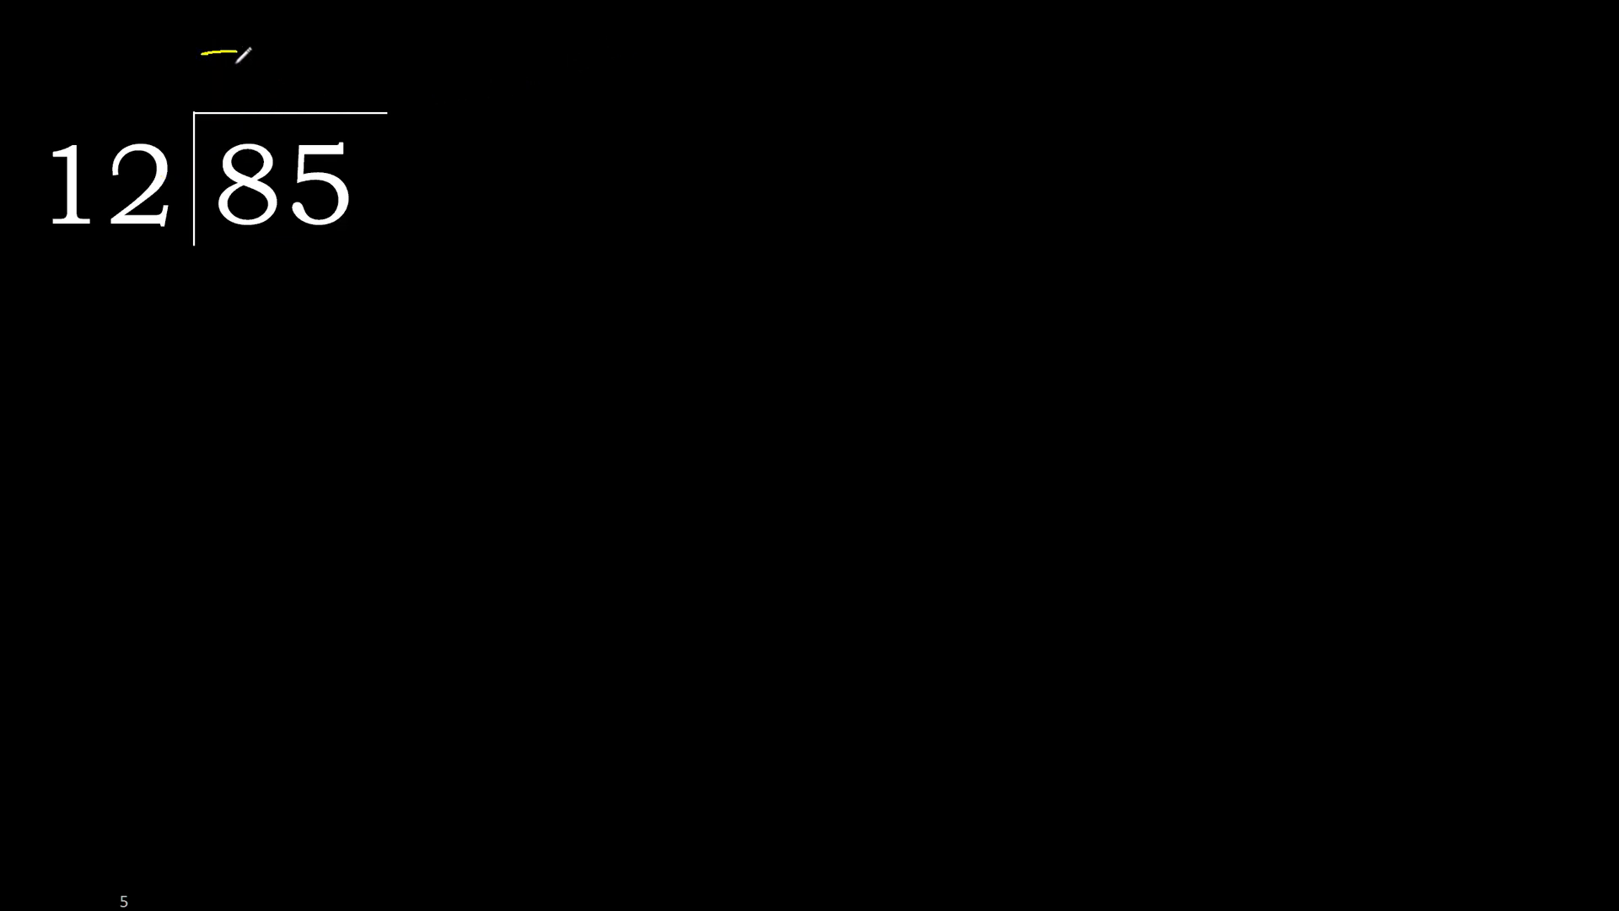
# Step: Write 7.0 above 85, with 84 subtracted beneath it and 100 brought down
pyautogui.write('7.0')
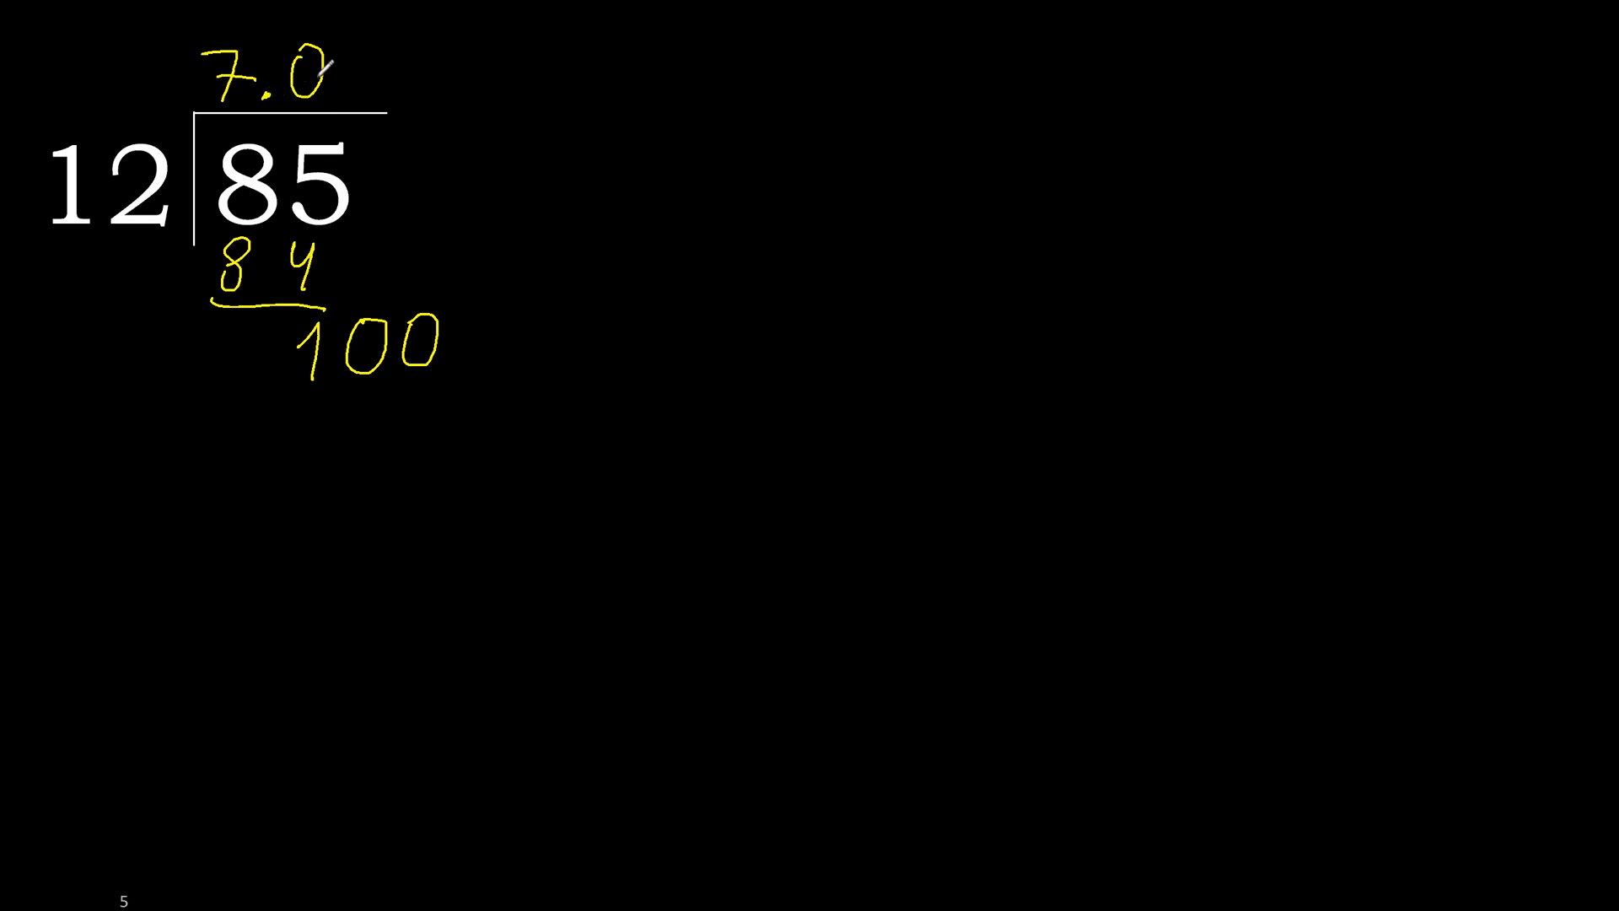
# Step: Write 8 and 3 in the quotient, 96 under 100 with its line, leaving remainder 40
pyautogui.moveTo(289, 300); pyautogui.dragTo(475, 350)
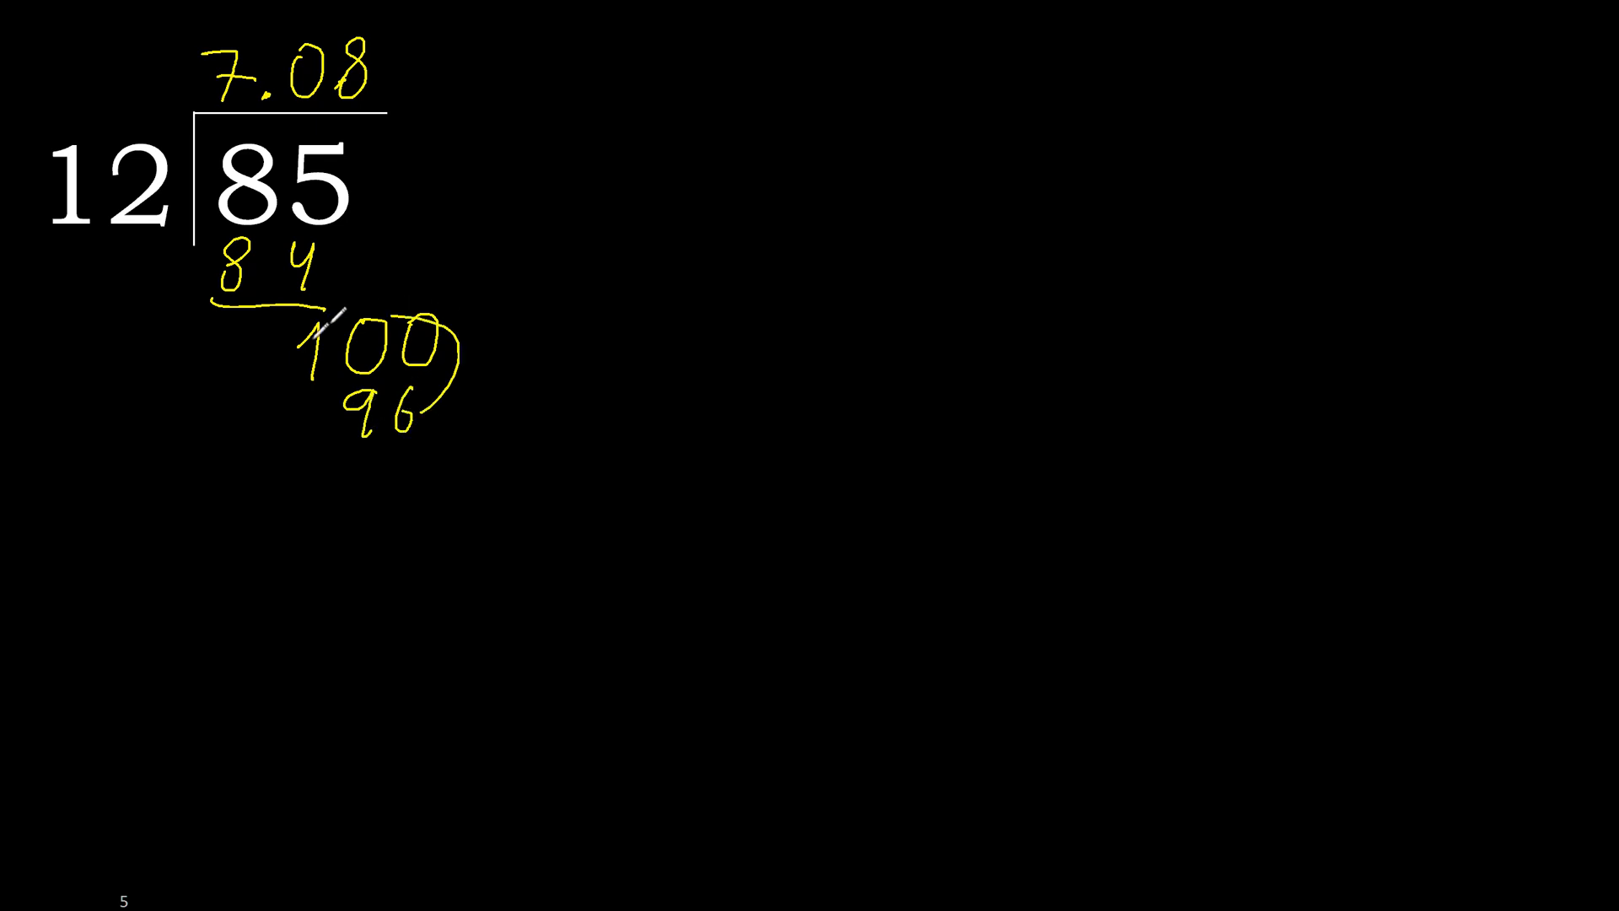
pyautogui.moveTo(248, 443); pyautogui.dragTo(423, 444)
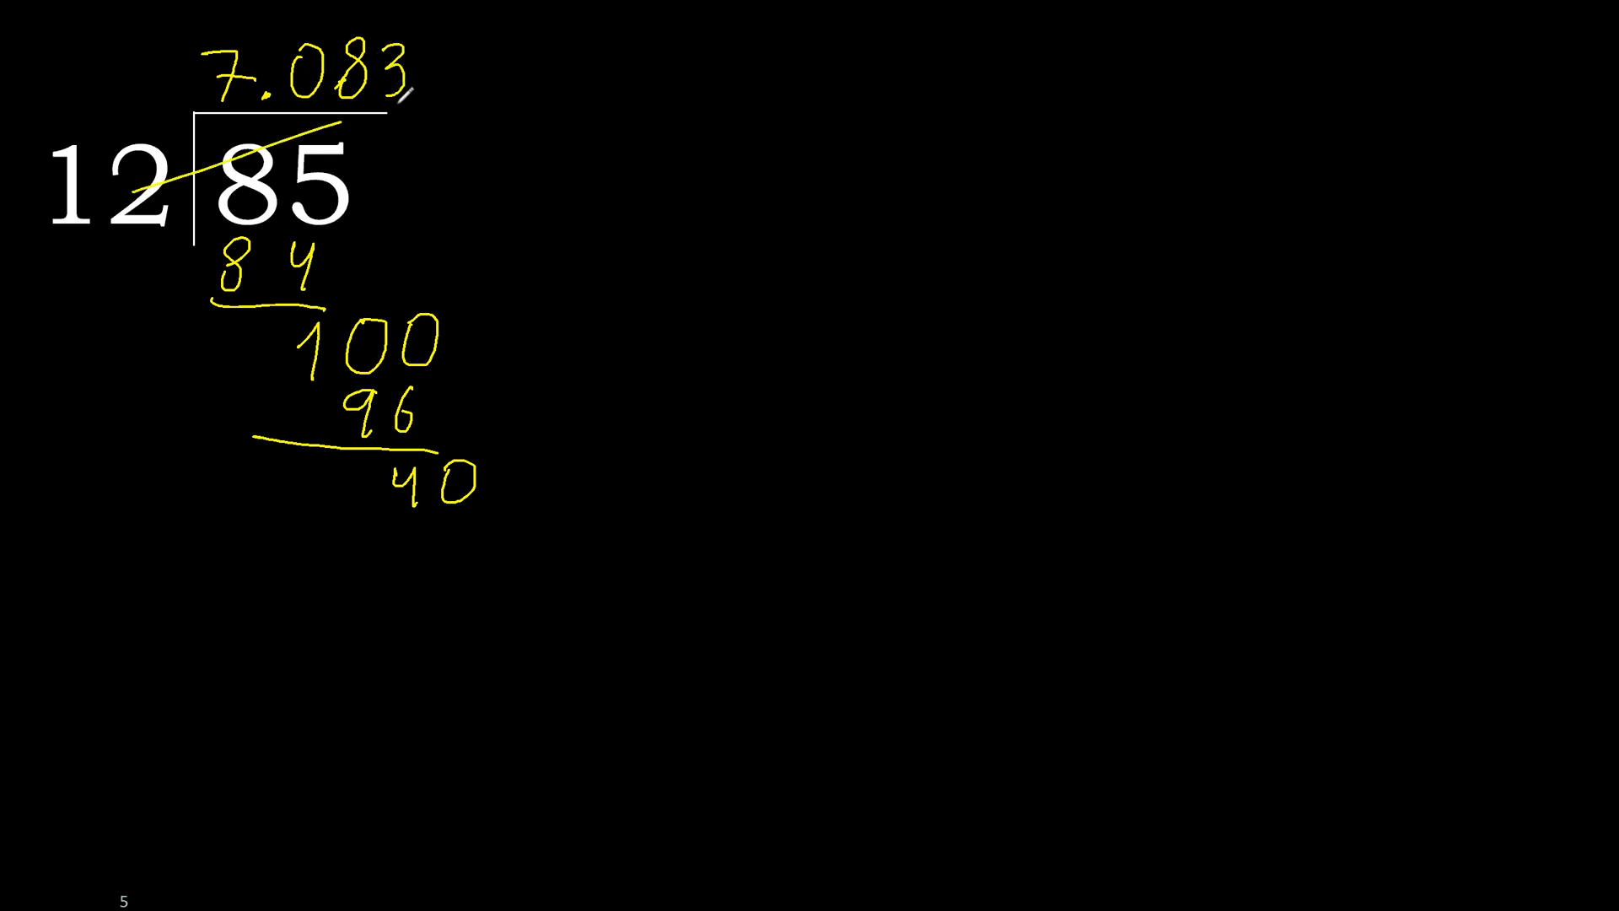
# Step: Add repeating 3s and an ellipsis to 7.08333…, with repeated 36-from-40 rows below
pyautogui.write('33...')
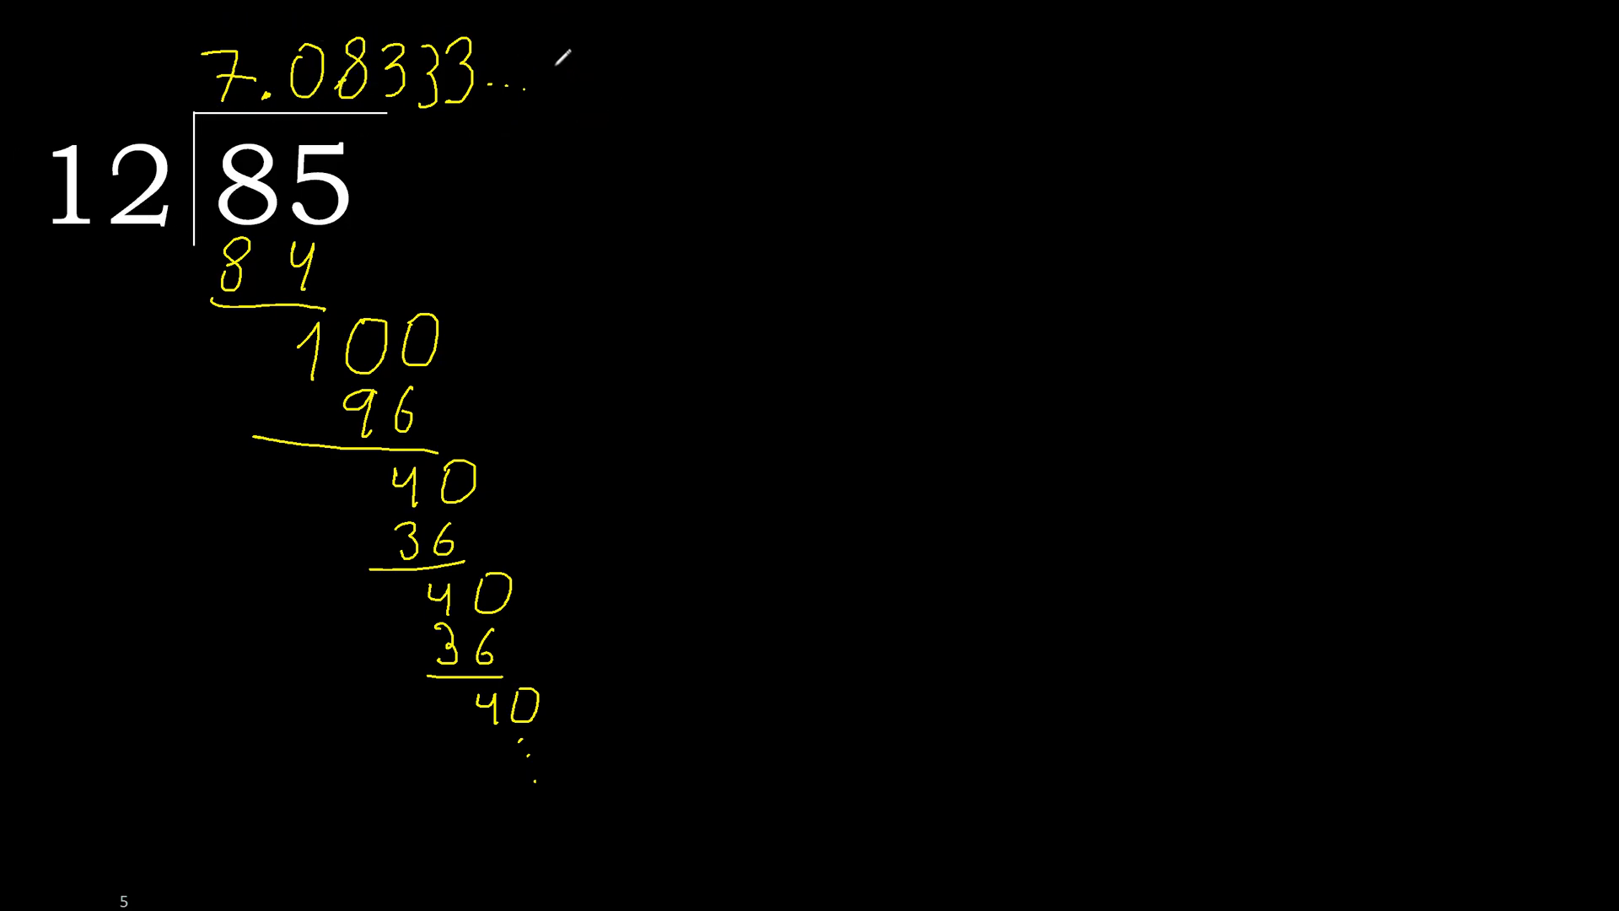
# Step: Write "= 7.083" after 7.08333… as the final repeating-decimal answer
pyautogui.write('=7.0')
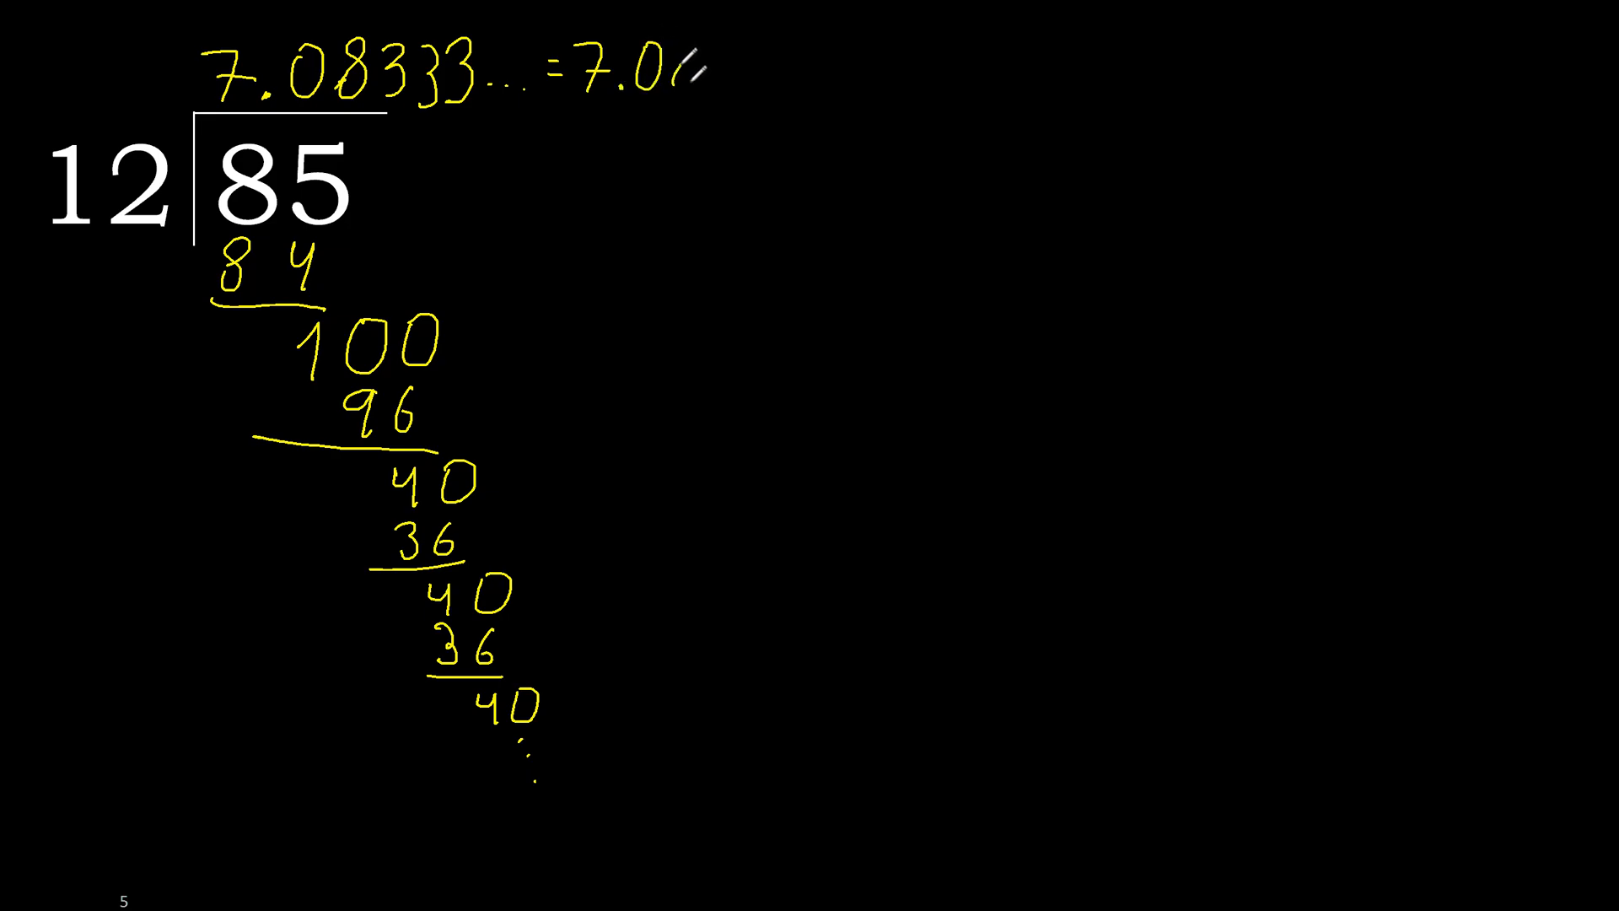
pyautogui.write('83')
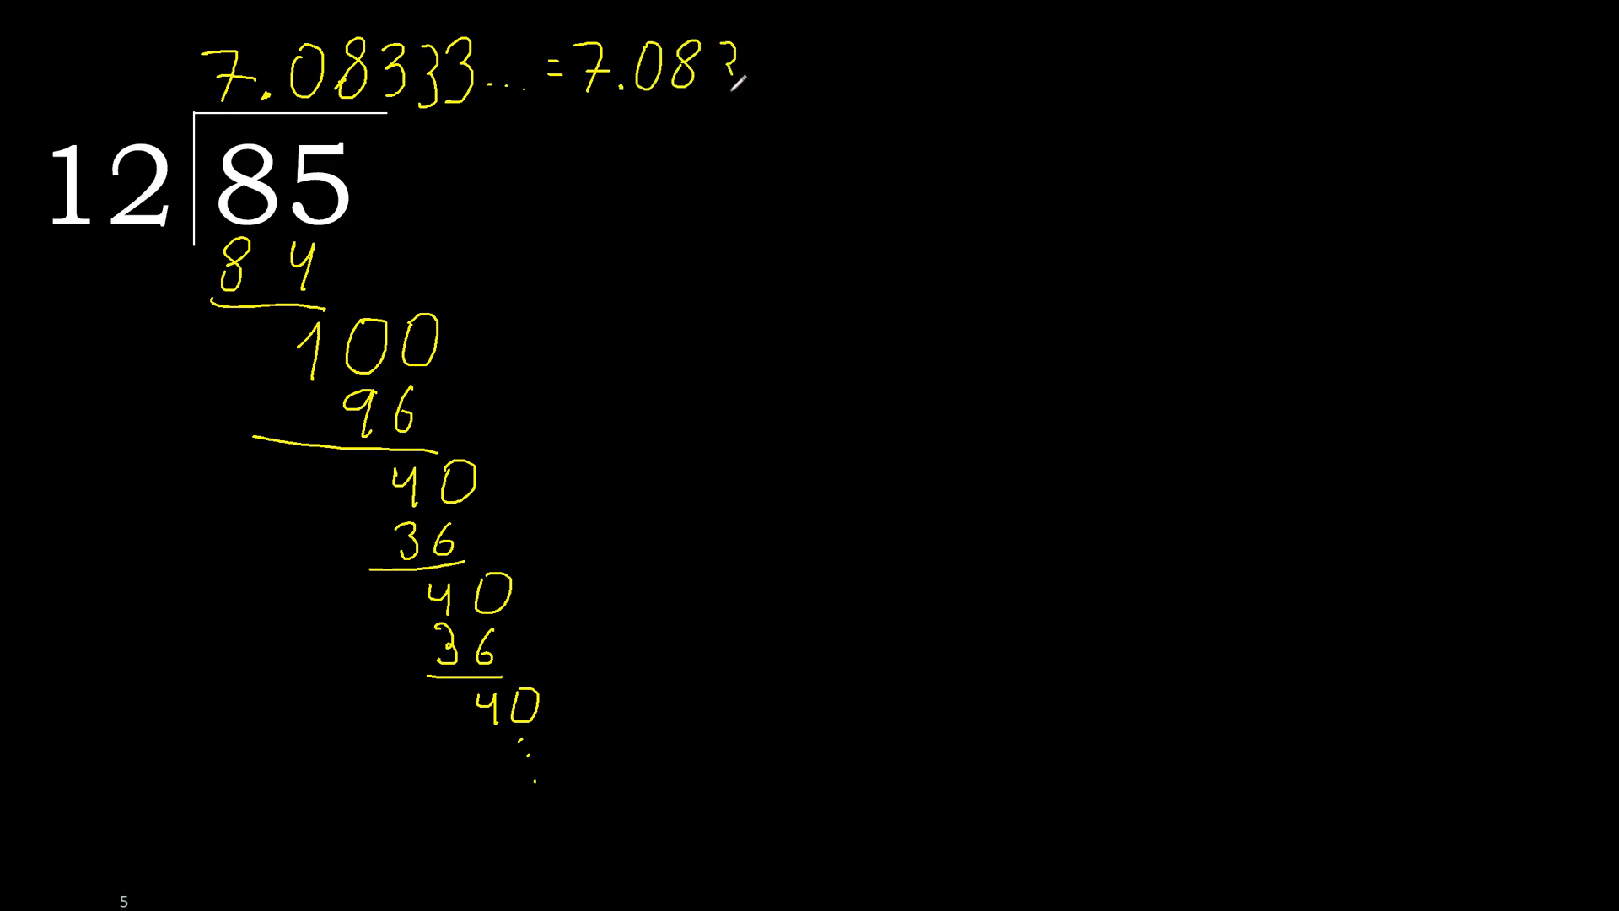